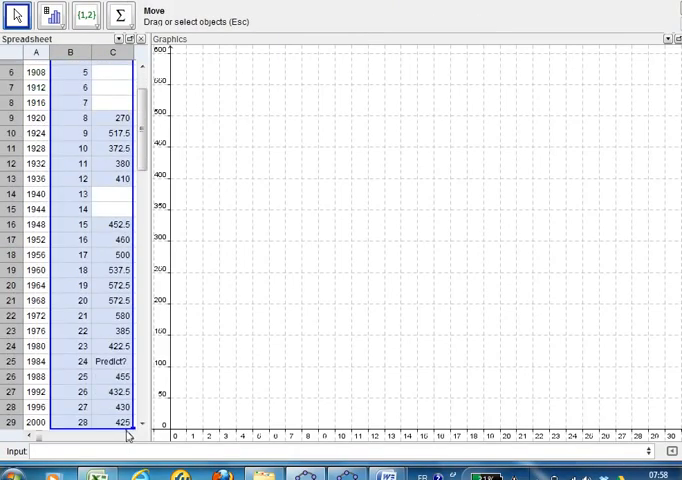
# - Create a list of points from the selected B2:C31 data so they plot on the graph
pyautogui.scroll(-3)
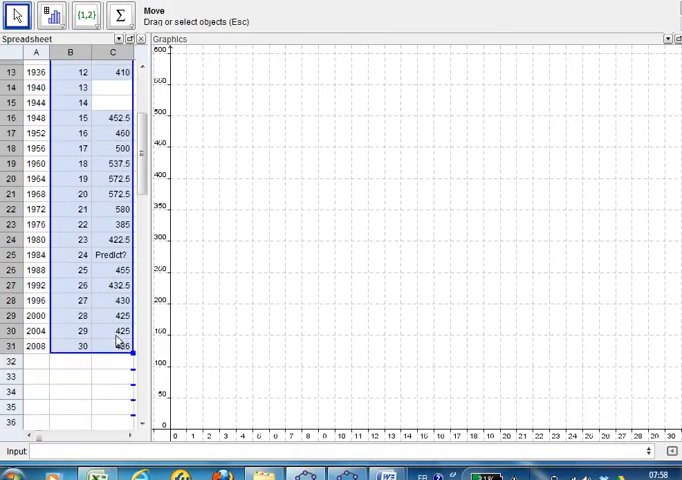
pyautogui.rightClick(114, 340)
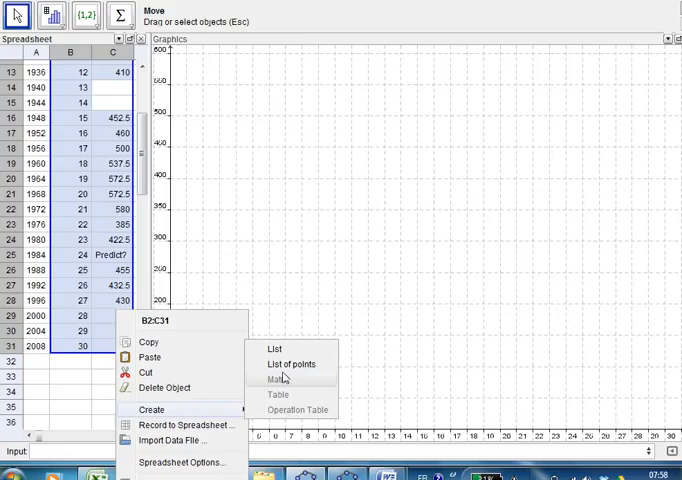
pyautogui.click(290, 362)
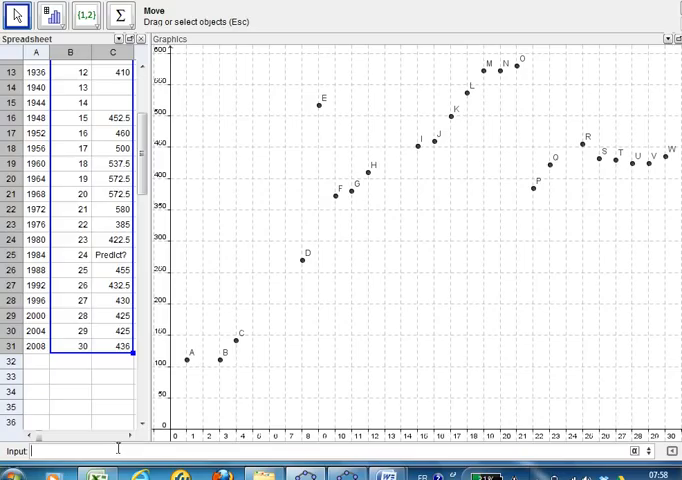
# - Fit a degree-3 polynomial through list1 with FitPoly[list1, 3]
pyautogui.write('fitpol')
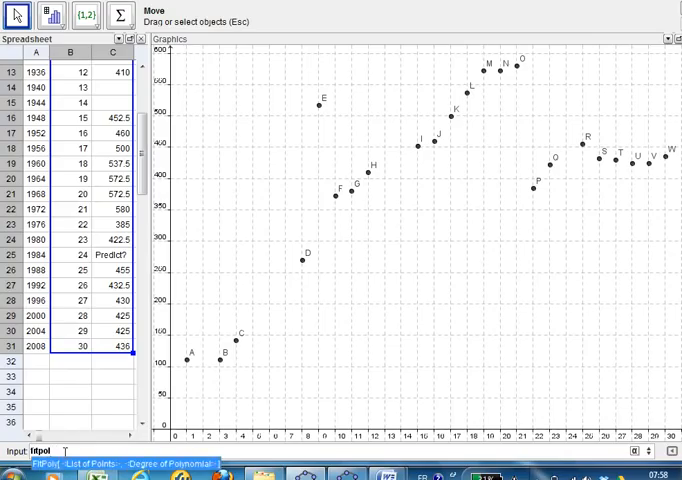
pyautogui.write('y(')
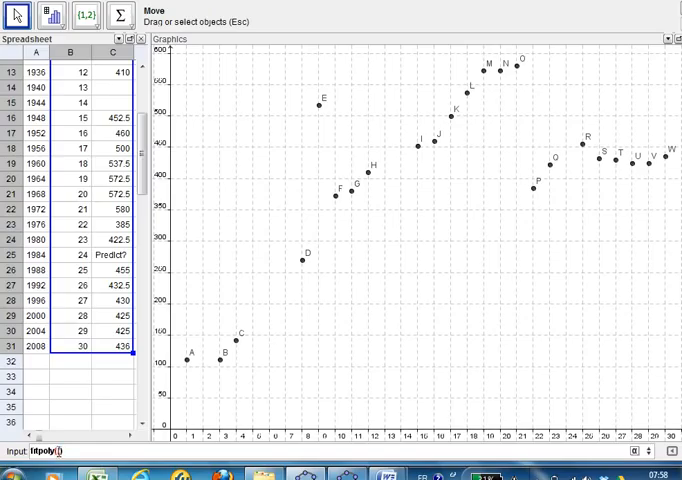
pyautogui.write('list 1')
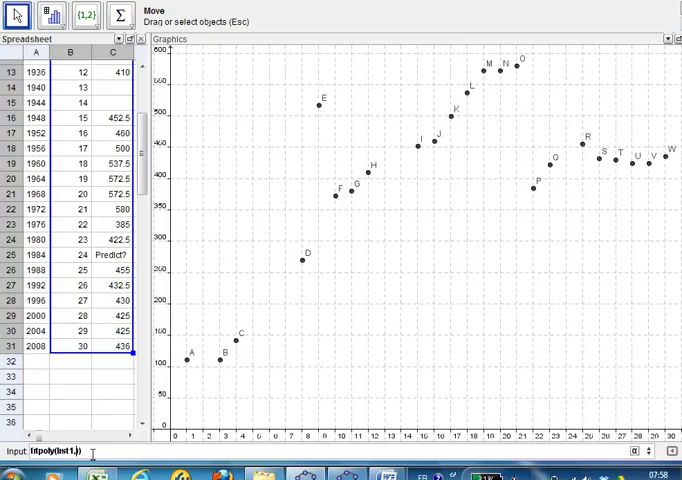
pyautogui.write('3')
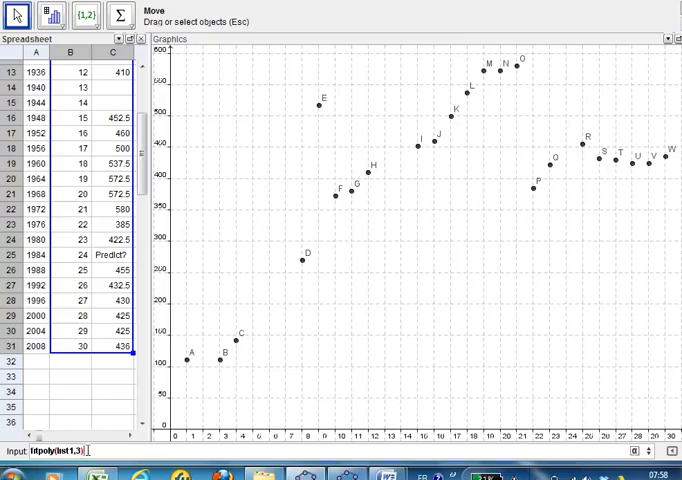
pyautogui.press('Return')
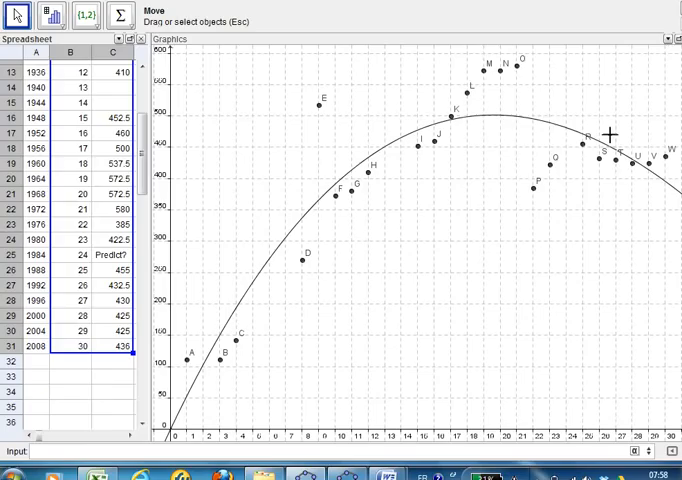
pyautogui.moveTo(328, 240)
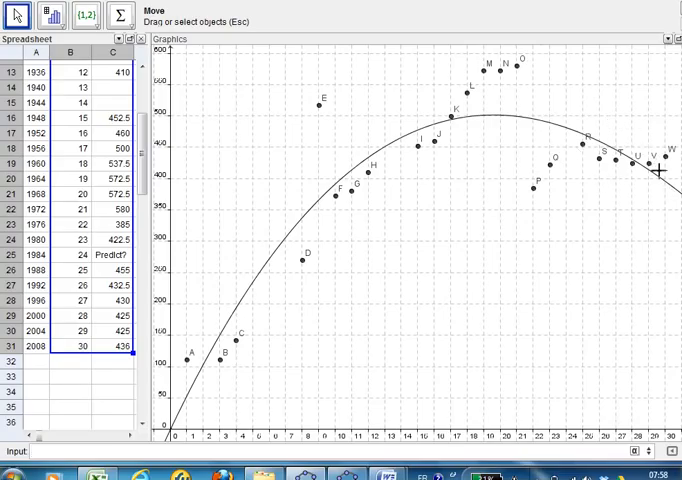
pyautogui.moveTo(522, 148)
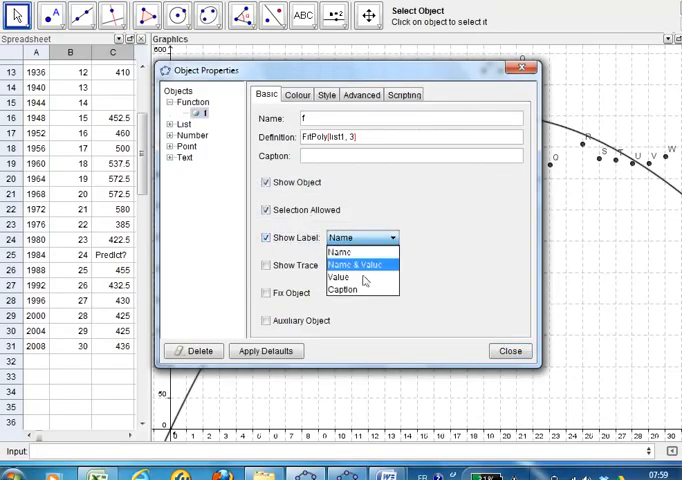
# - Set function f's Show Label option to Value in Object Properties
pyautogui.click(342, 276)
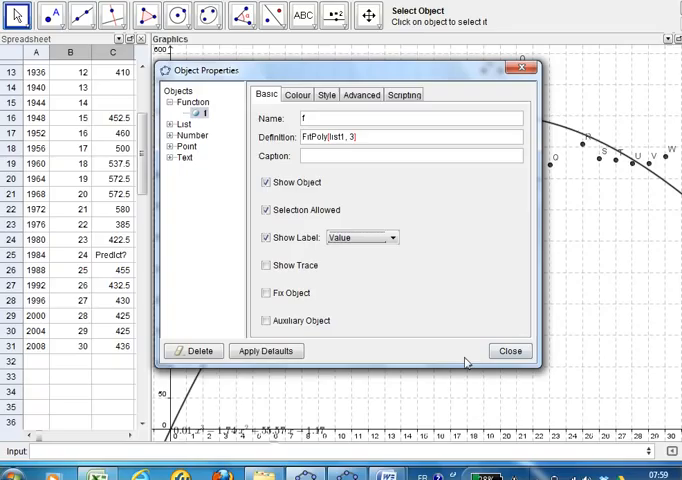
pyautogui.click(510, 352)
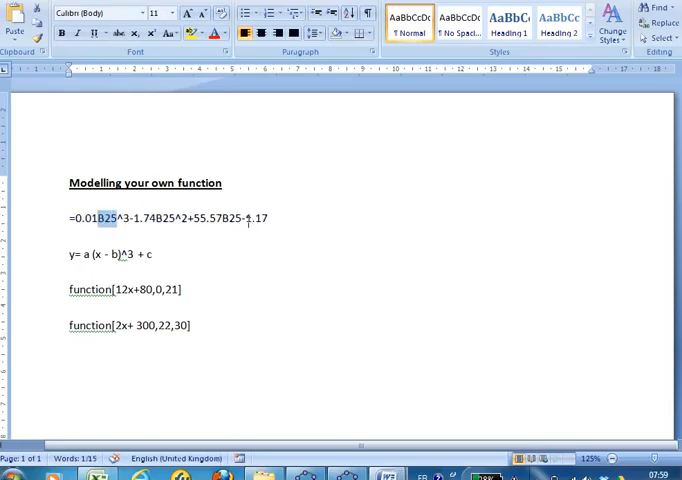
# - Select the whole cubic equation line in the Word notes
pyautogui.tripleClick(170, 218)
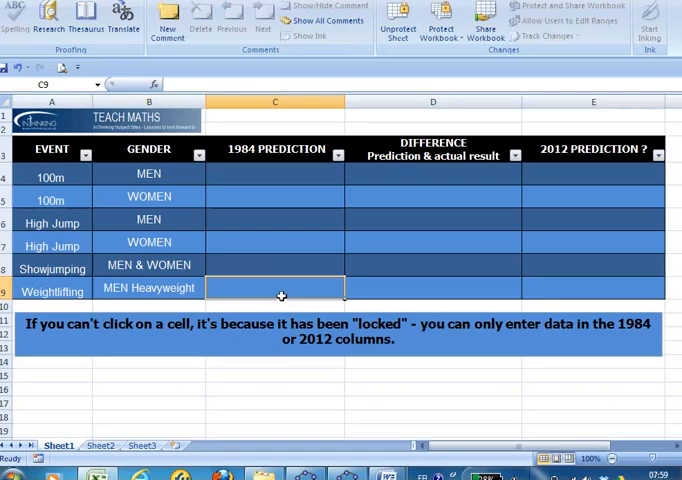
# - Enter 468.5 as the 1984 weightlifting prediction, giving a difference of 78.5
pyautogui.write('468.5')
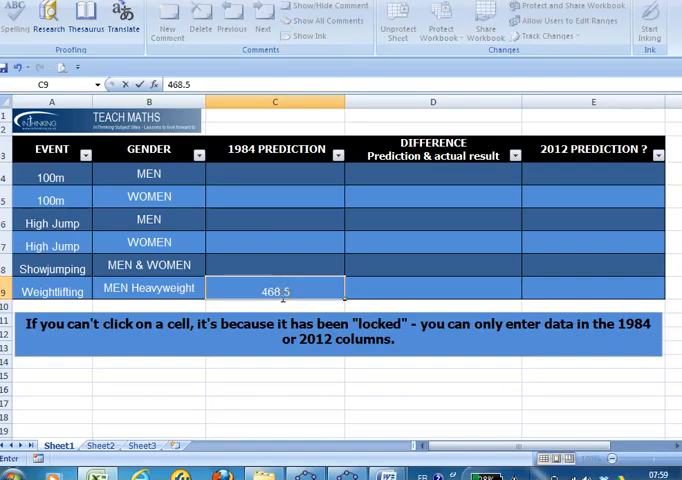
pyautogui.click(592, 172)
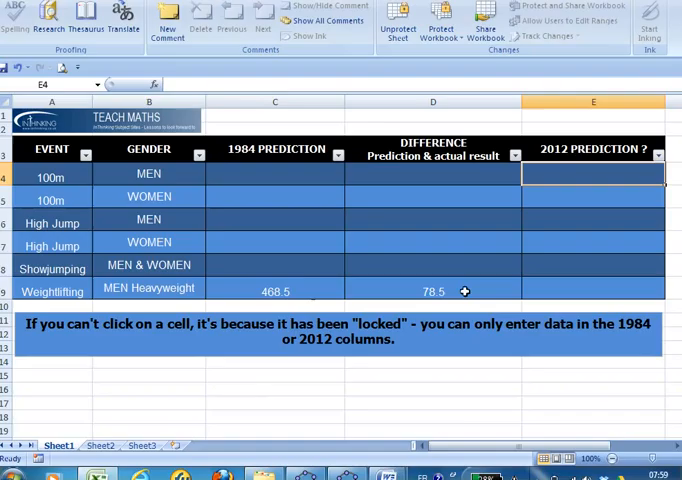
pyautogui.moveTo(430, 288)
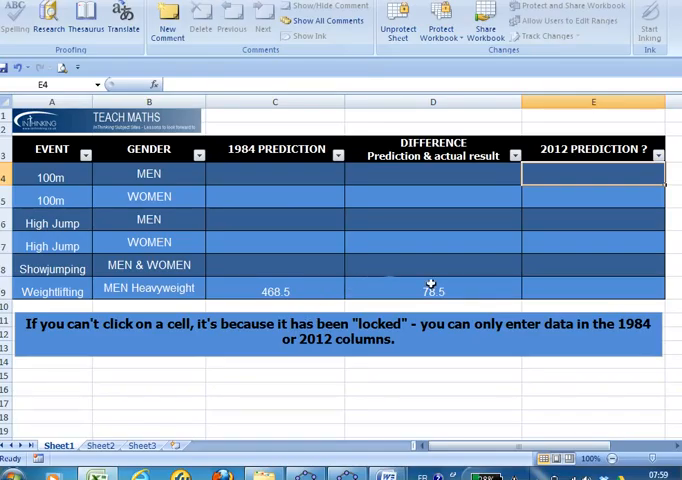
pyautogui.click(592, 292)
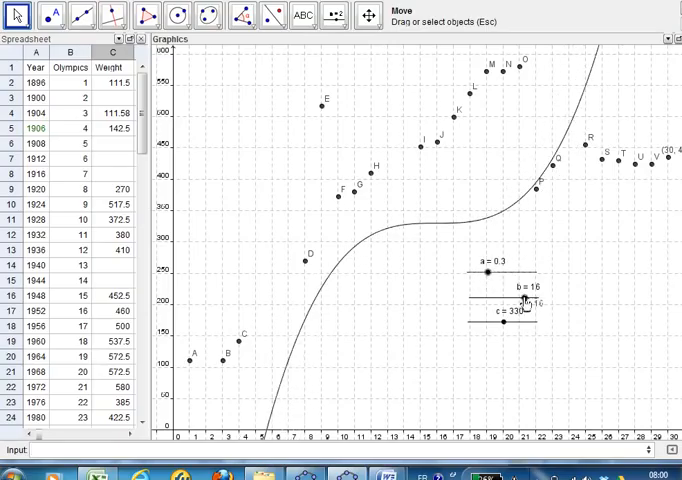
# - Drag the sliders so the custom cubic uses b = 17 and c = 360
pyautogui.moveTo(516, 304); pyautogui.dragTo(504, 304)
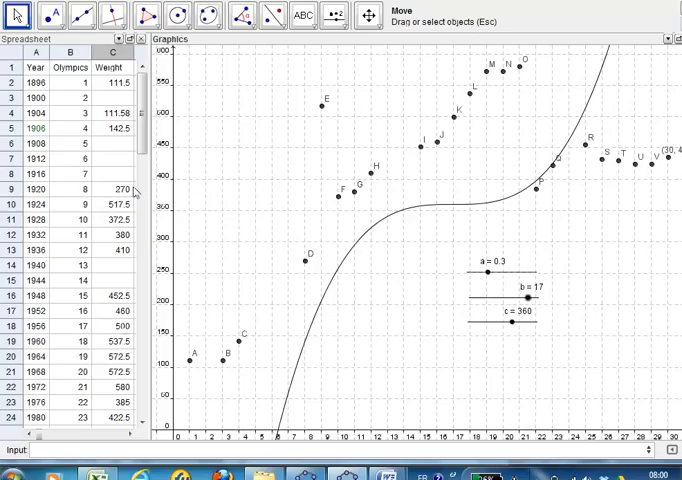
pyautogui.scroll(-3)
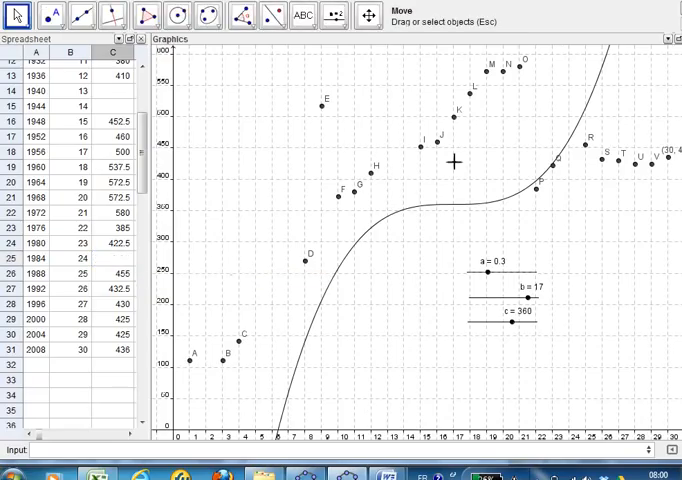
pyautogui.moveTo(594, 164)
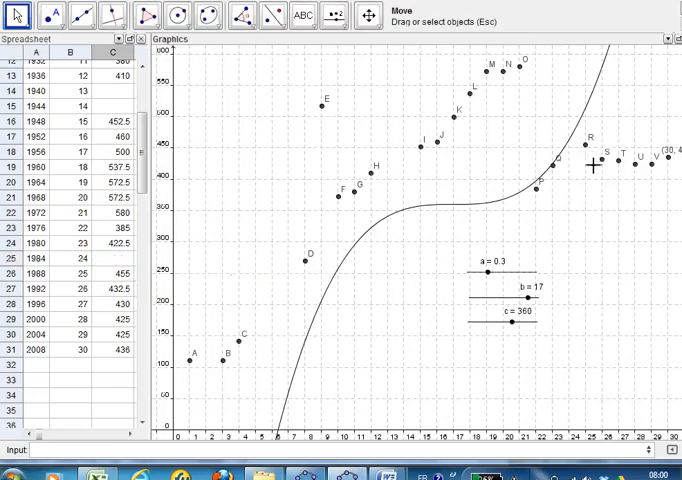
pyautogui.moveTo(510, 56)
pyautogui.write('Function[12x+80,0,21]')
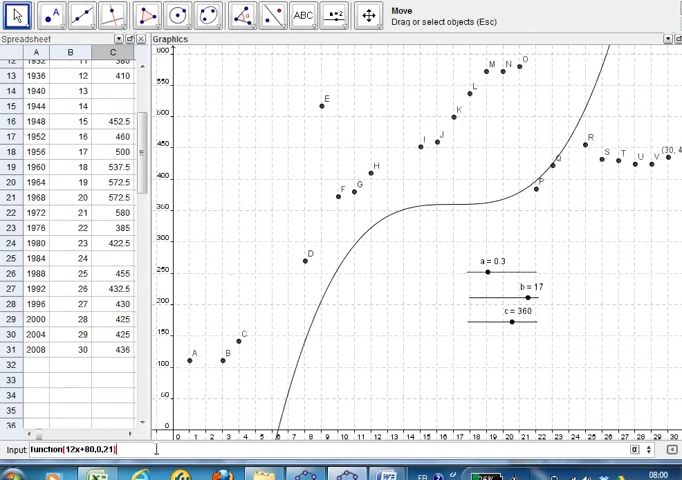
# - Add the linear pieces 12x+80 on 0–21 and 3x+300 on 22–30
pyautogui.press('Return')
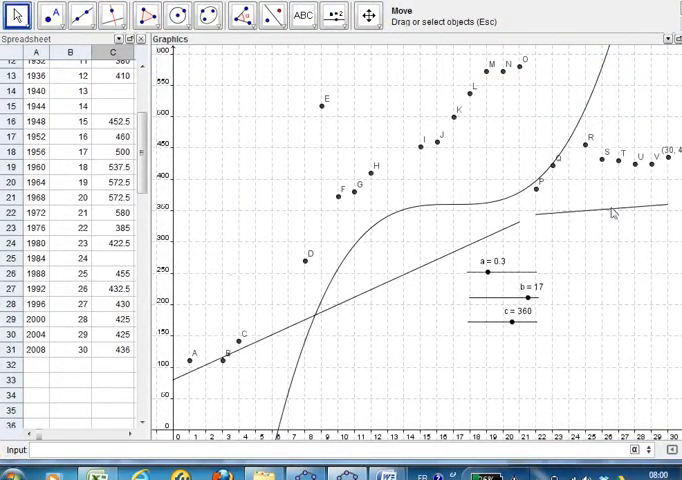
pyautogui.moveTo(670, 164)
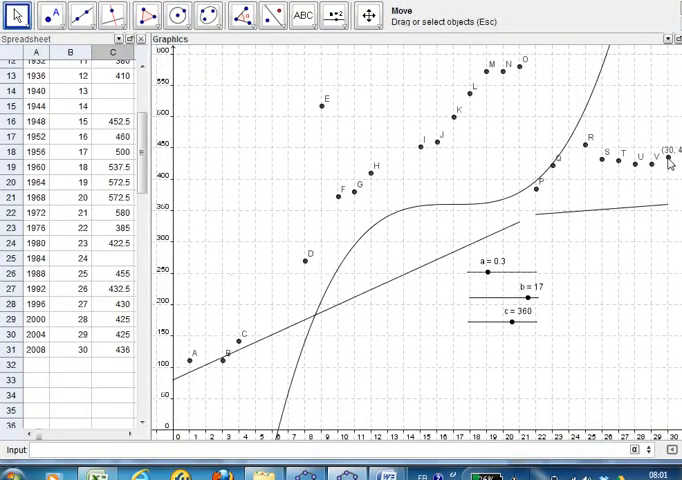
pyautogui.click(384, 16)
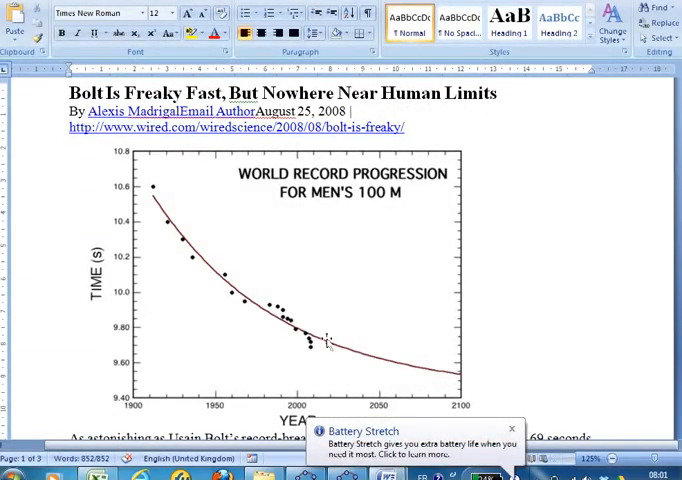
pyautogui.moveTo(318, 160)
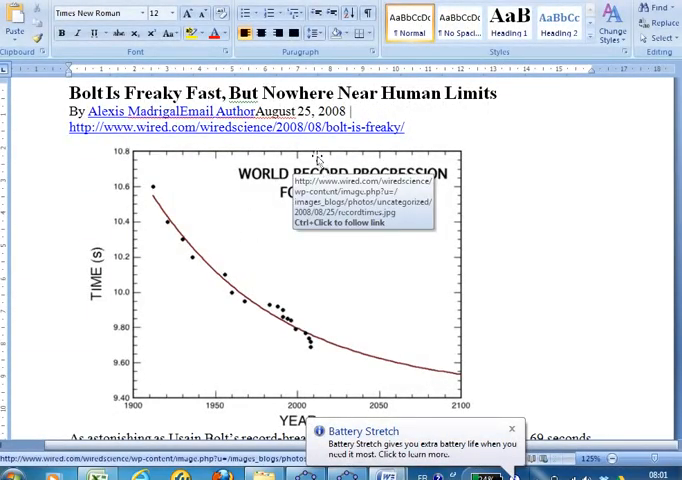
pyautogui.moveTo(360, 348)
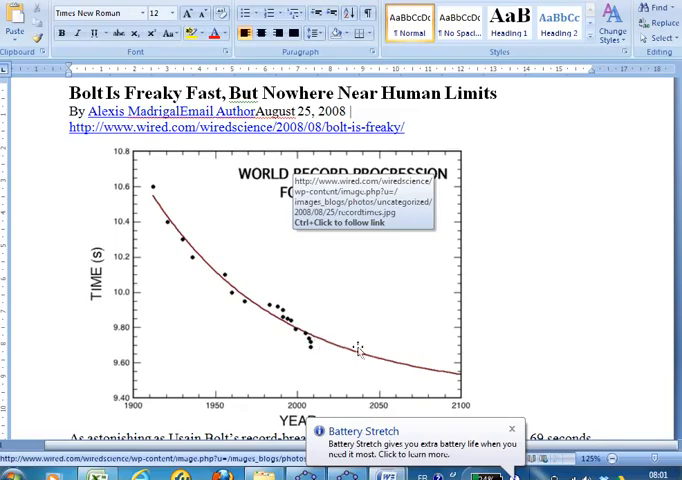
pyautogui.moveTo(572, 310)
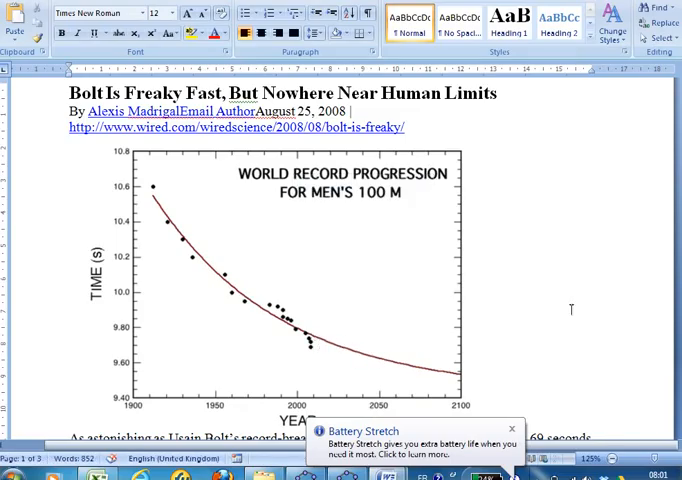
# - Bring up the Bolt article with the men's 100 m world-record graph in Word
pyautogui.click(512, 426)
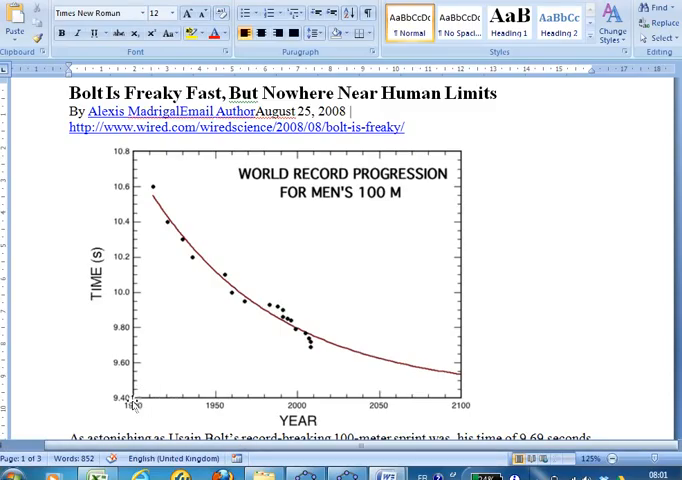
pyautogui.moveTo(568, 312)
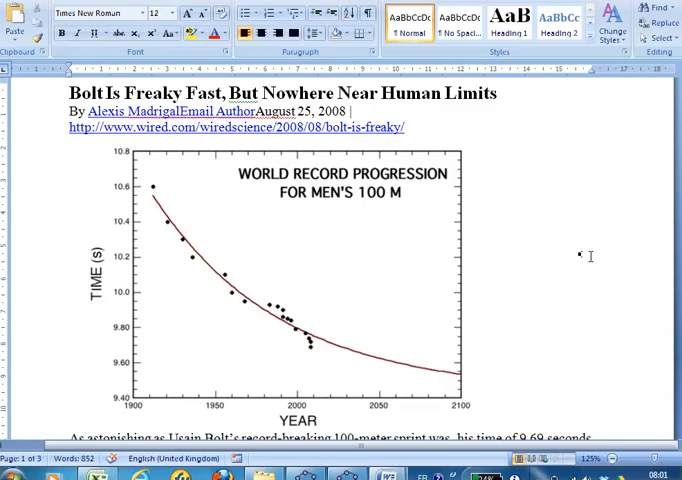
pyautogui.moveTo(580, 240)
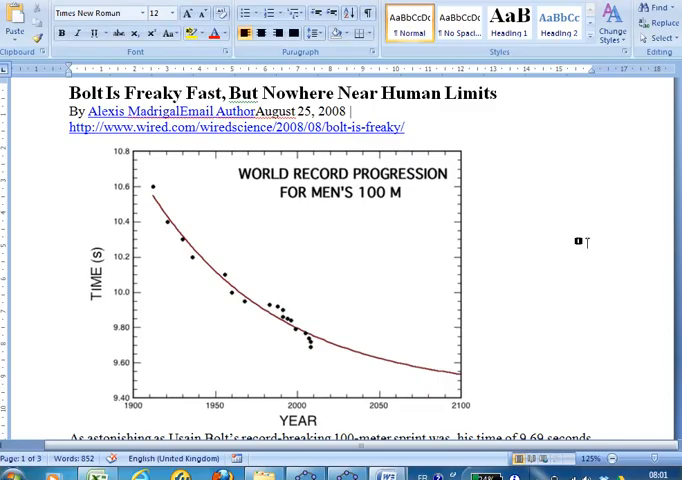